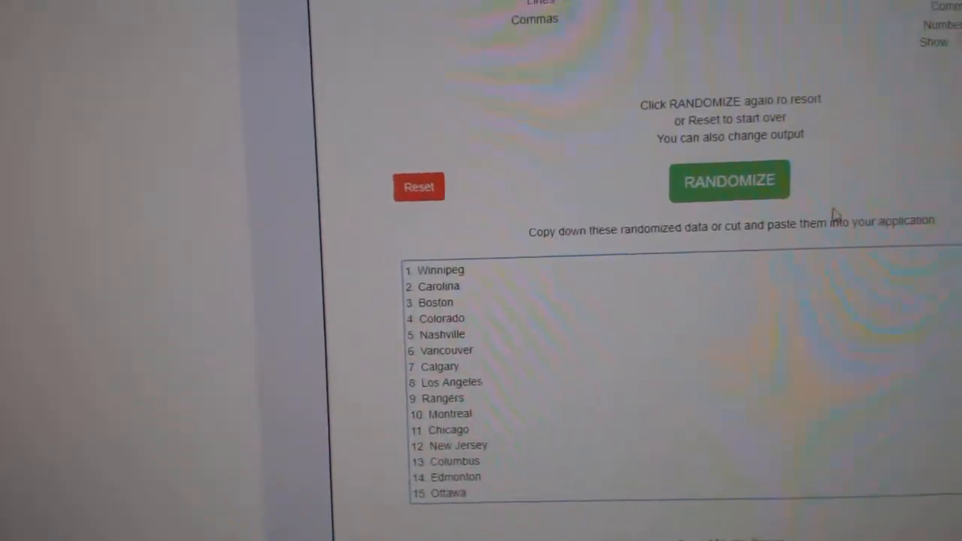
Step: Paste the randomized NHL team list into column B of CnC9021 beside all 31 paid participants
click(731, 180)
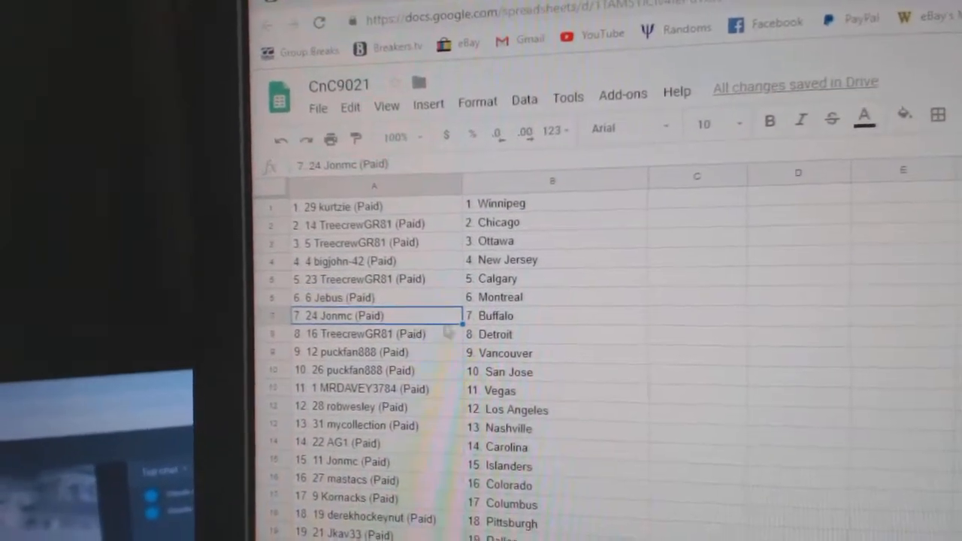
click(366, 351)
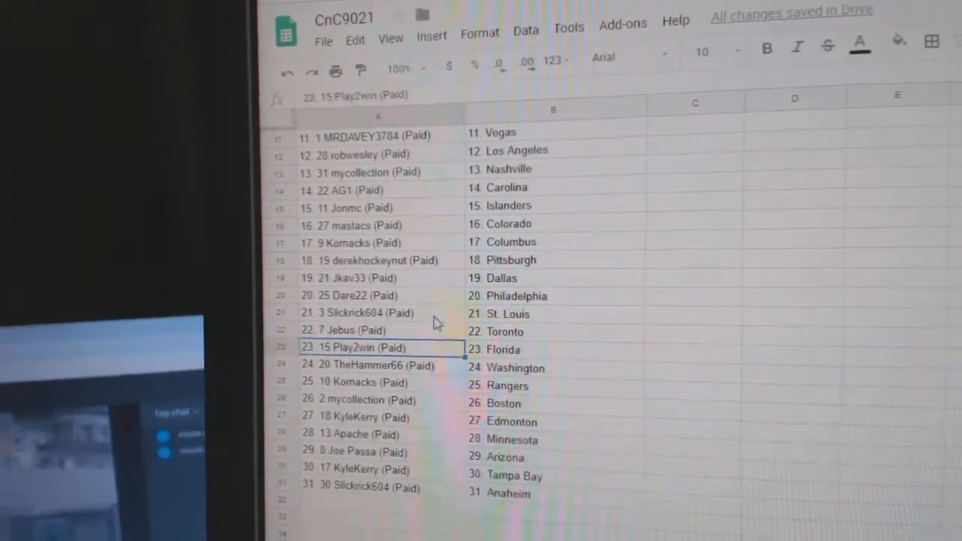
scroll(down, 3)
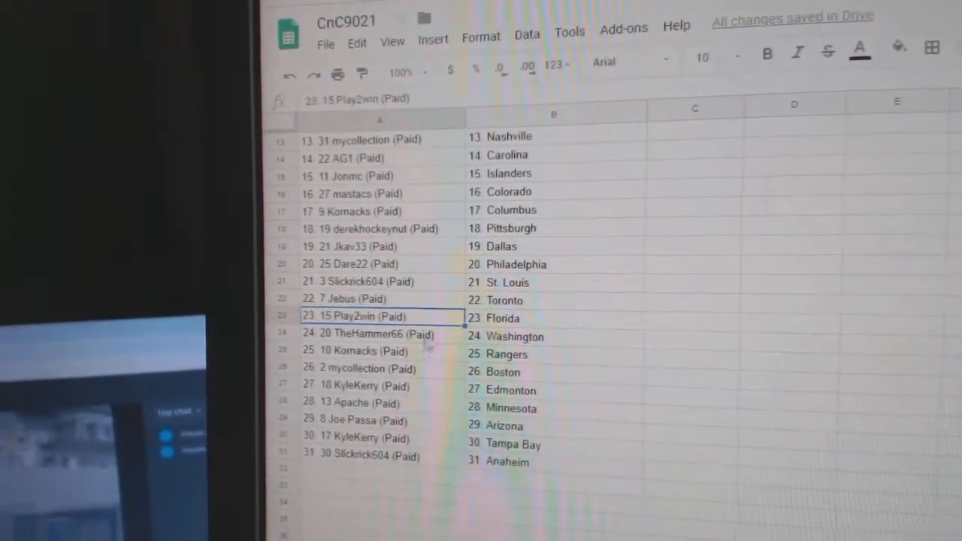